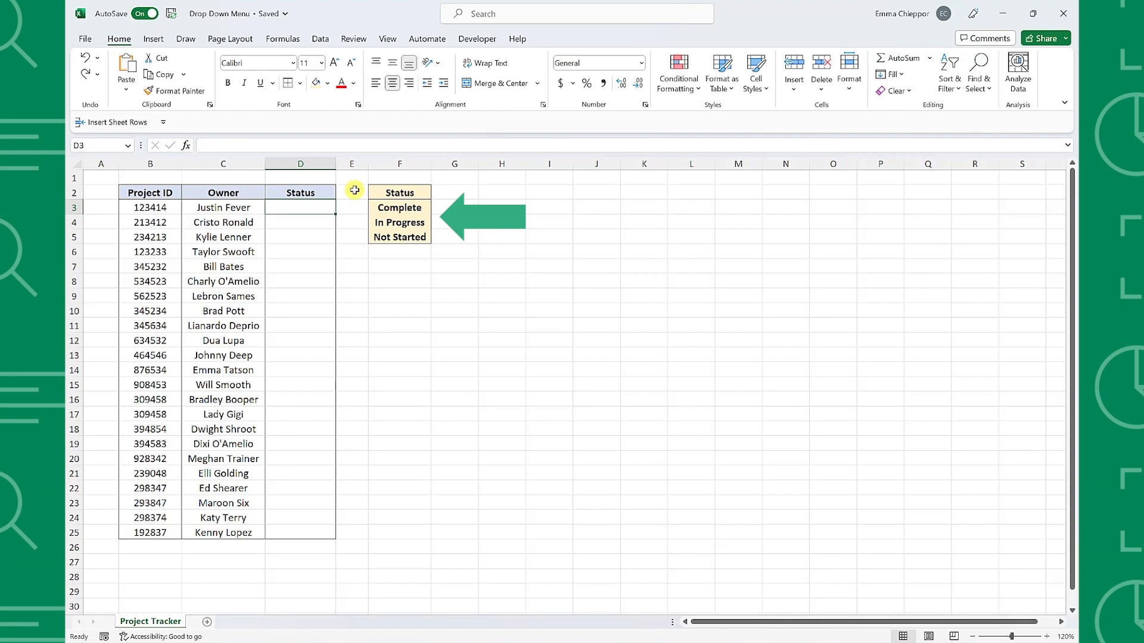
- Finish the Not Started option and set D3's Data Validation to allow a List
{"action": "type", "text": "Not Star"}
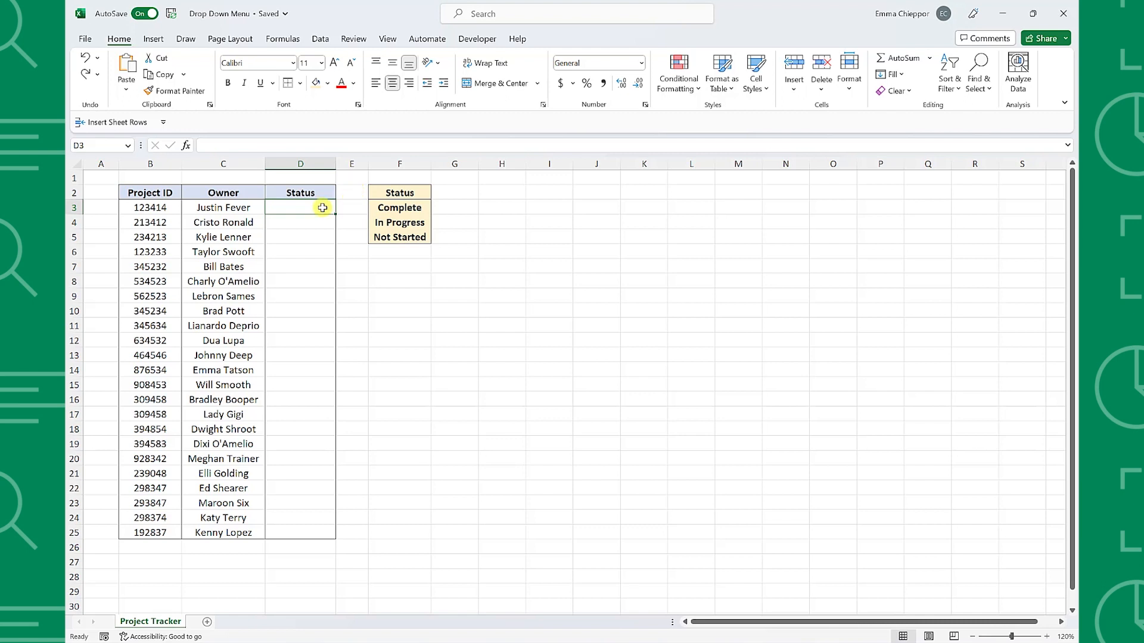
{"action": "mouse_move", "coordinate": [321, 38]}
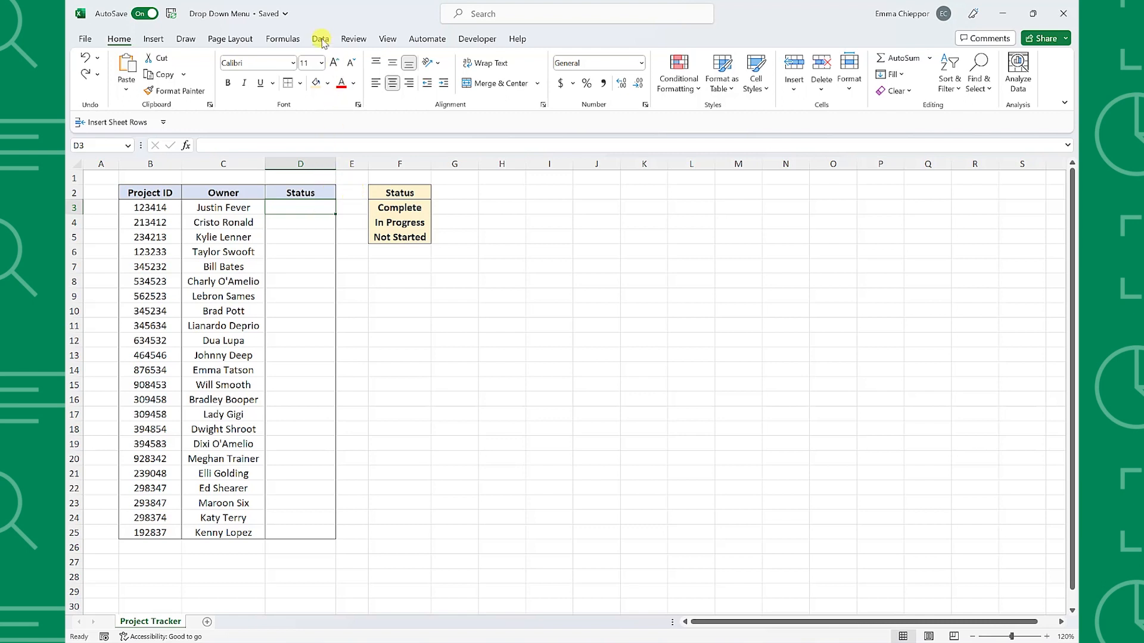
{"action": "left_click", "coordinate": [319, 38]}
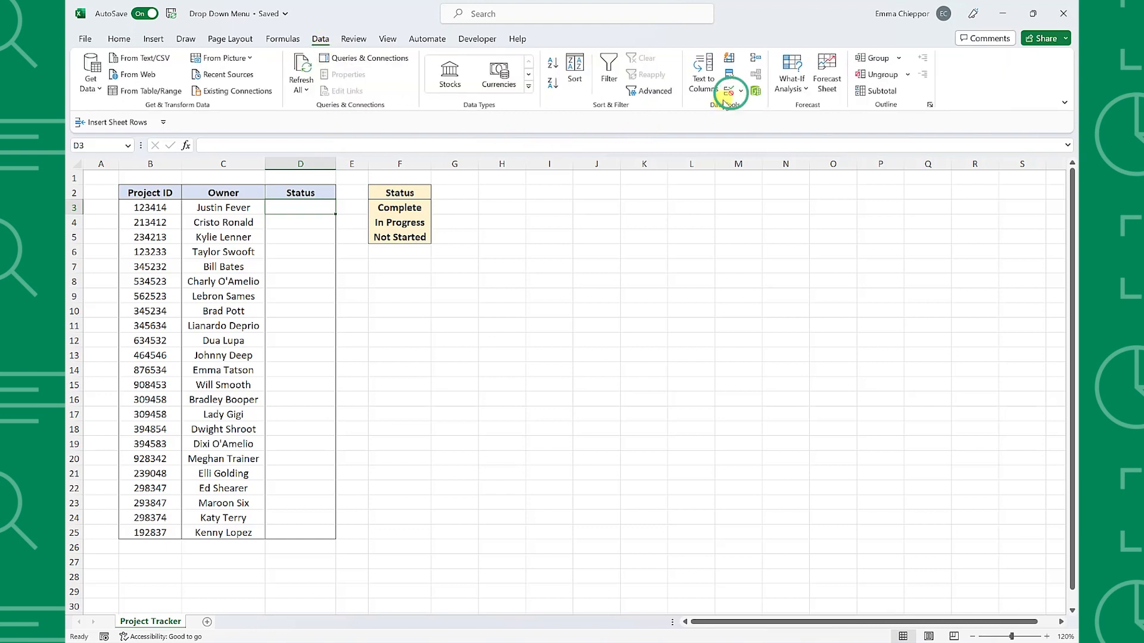
{"action": "left_click", "coordinate": [725, 87]}
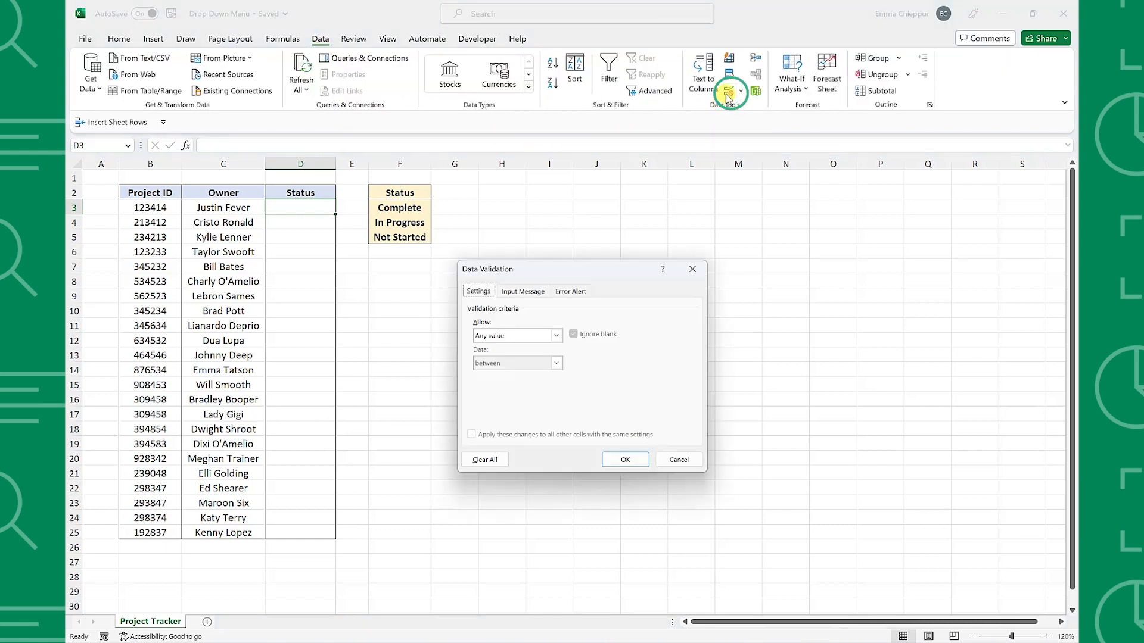
{"action": "mouse_move", "coordinate": [629, 242]}
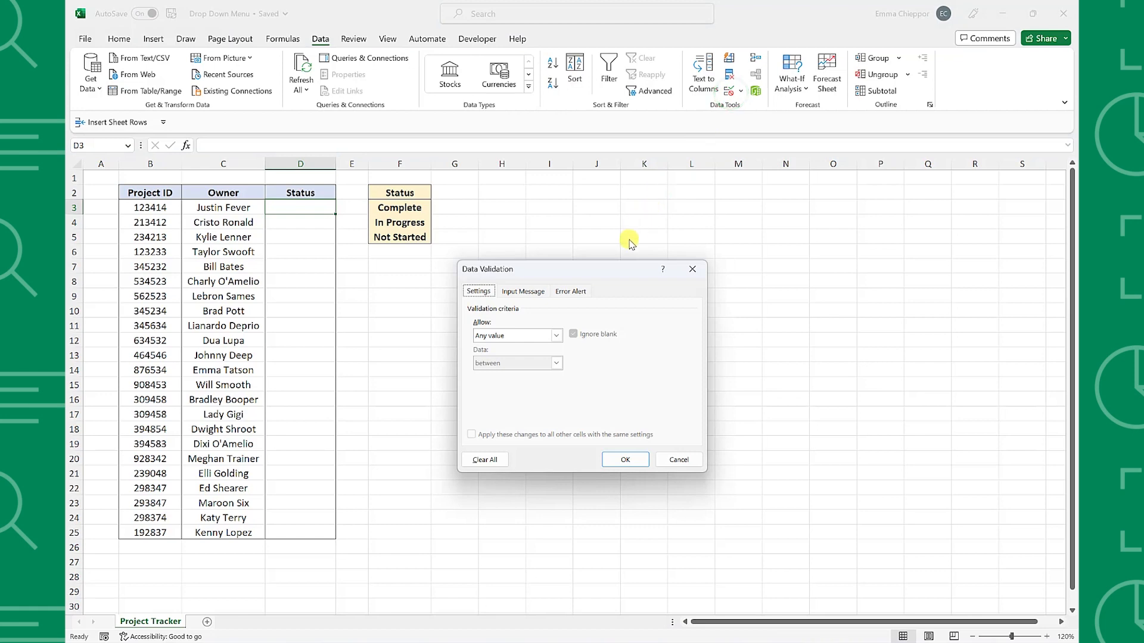
{"action": "left_click", "coordinate": [556, 335]}
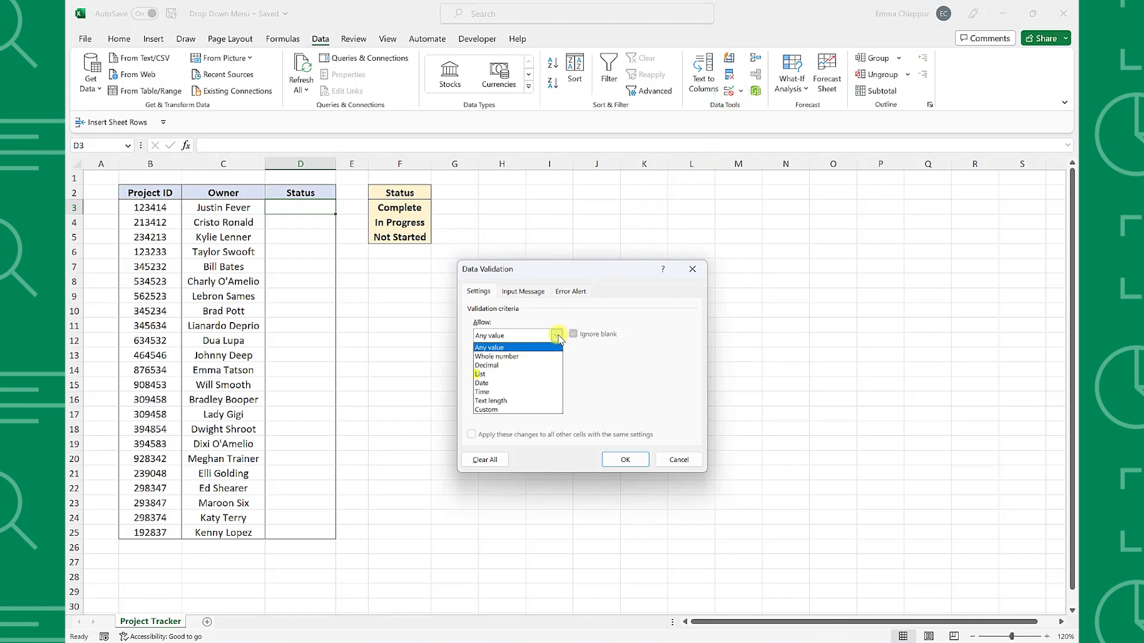
{"action": "left_click", "coordinate": [480, 373]}
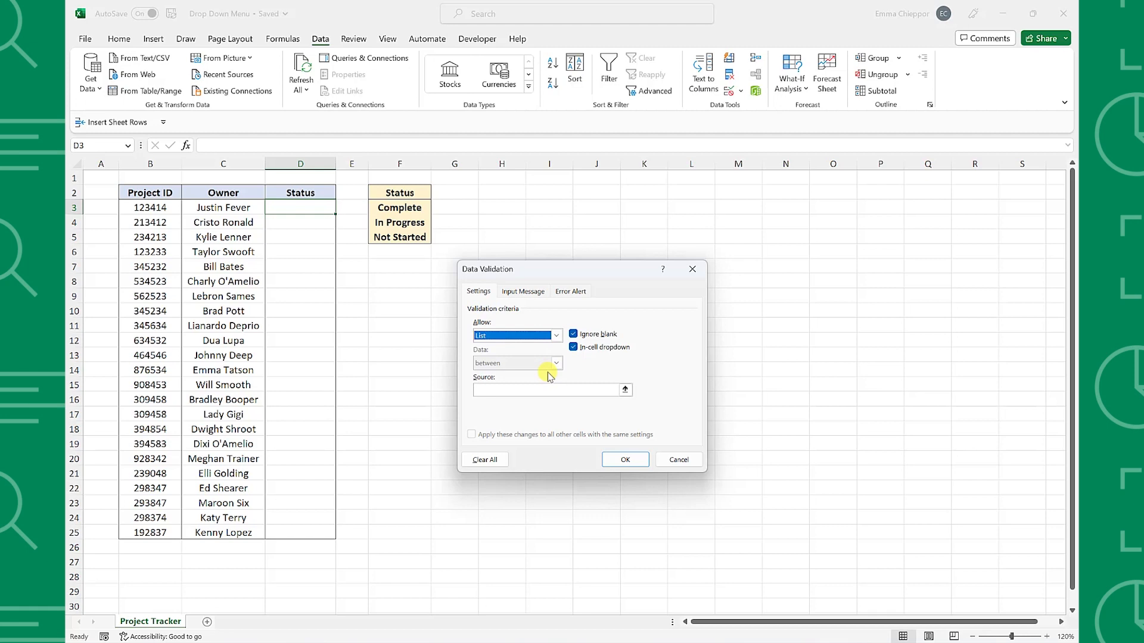
{"action": "mouse_move", "coordinate": [625, 391]}
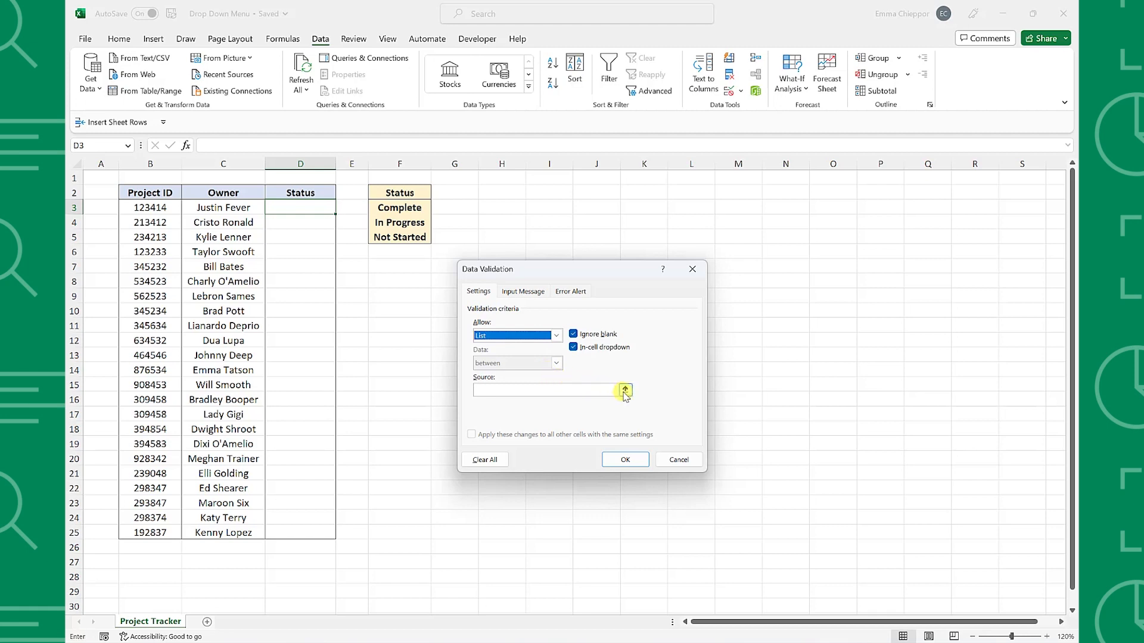
- Use the status options in F3:F5 as the list Source and confirm the validation
{"action": "left_click", "coordinate": [623, 389]}
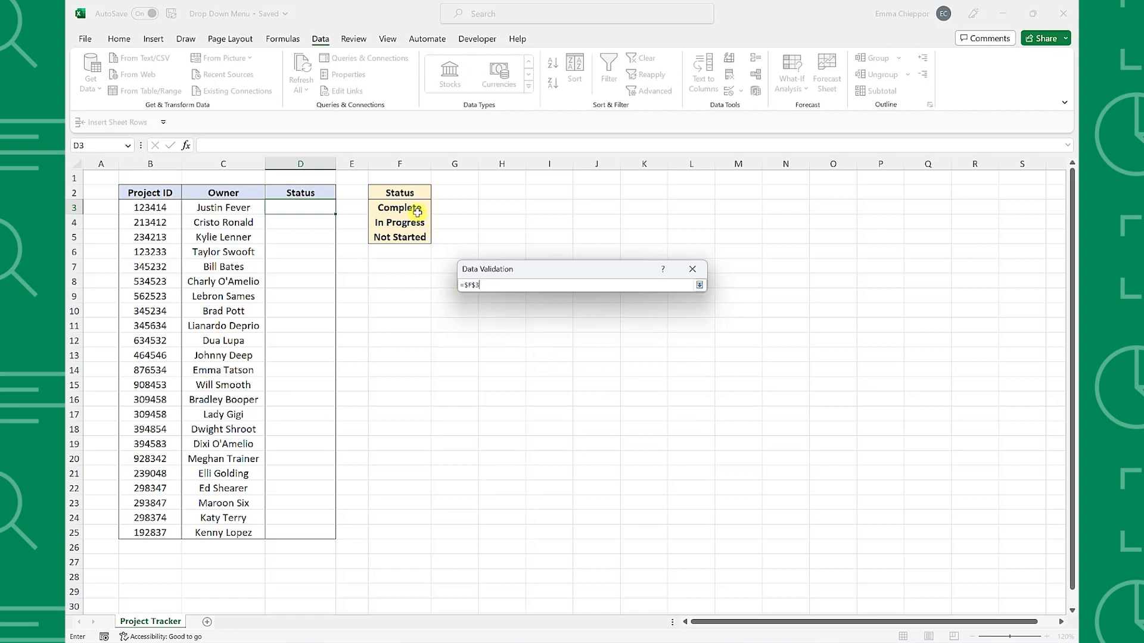
{"action": "left_click_drag", "start_coordinate": [399, 207], "coordinate": [399, 237]}
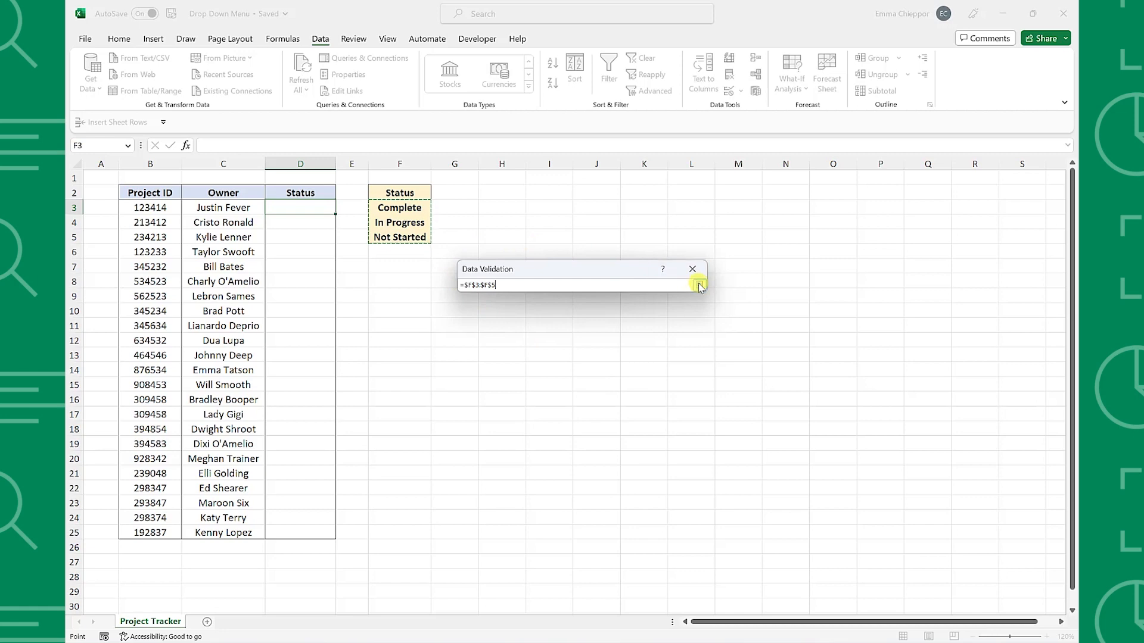
{"action": "left_click", "coordinate": [698, 285]}
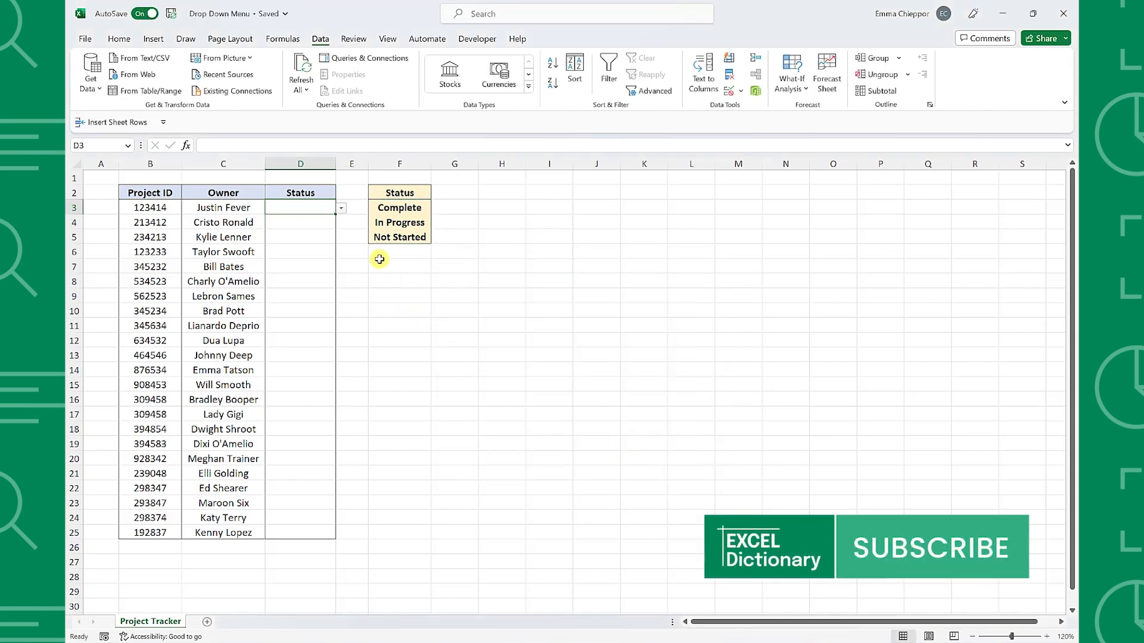
- Set D3 to Not Started, fill the drop-down to D25, then mark D6 In Progress and D7 Complete
{"action": "left_click", "coordinate": [340, 208]}
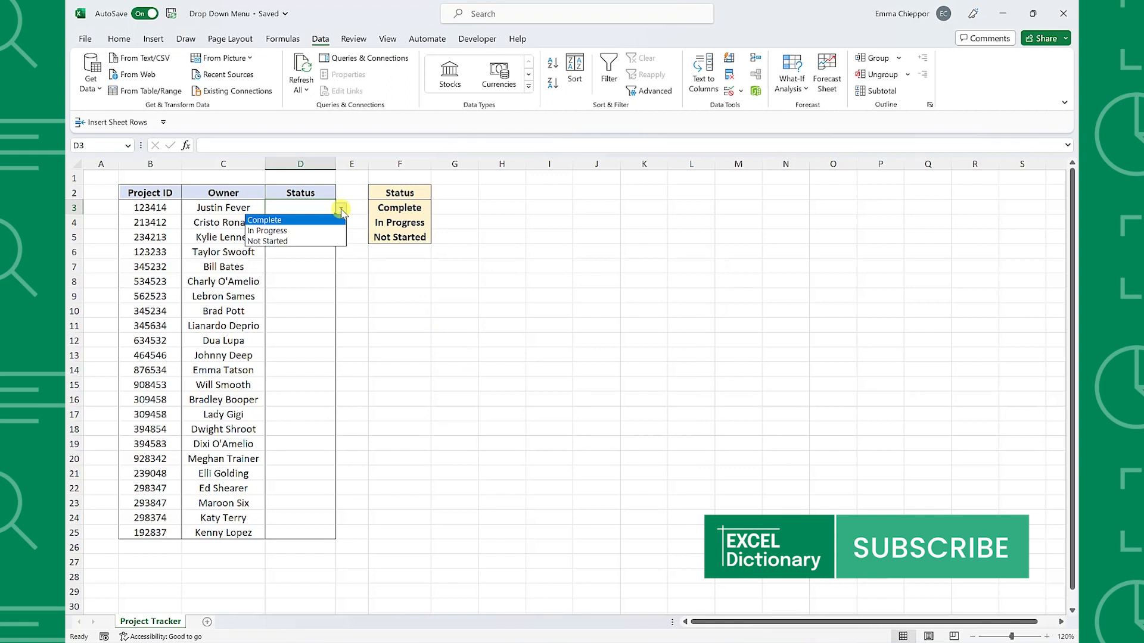
{"action": "mouse_move", "coordinate": [266, 229]}
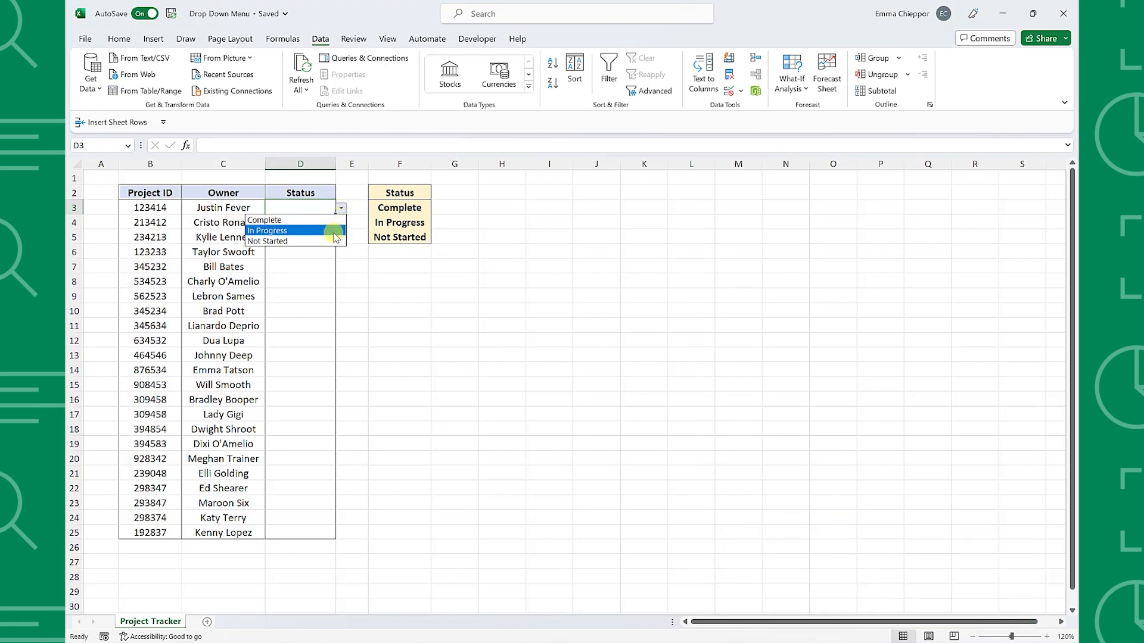
{"action": "left_click", "coordinate": [268, 241]}
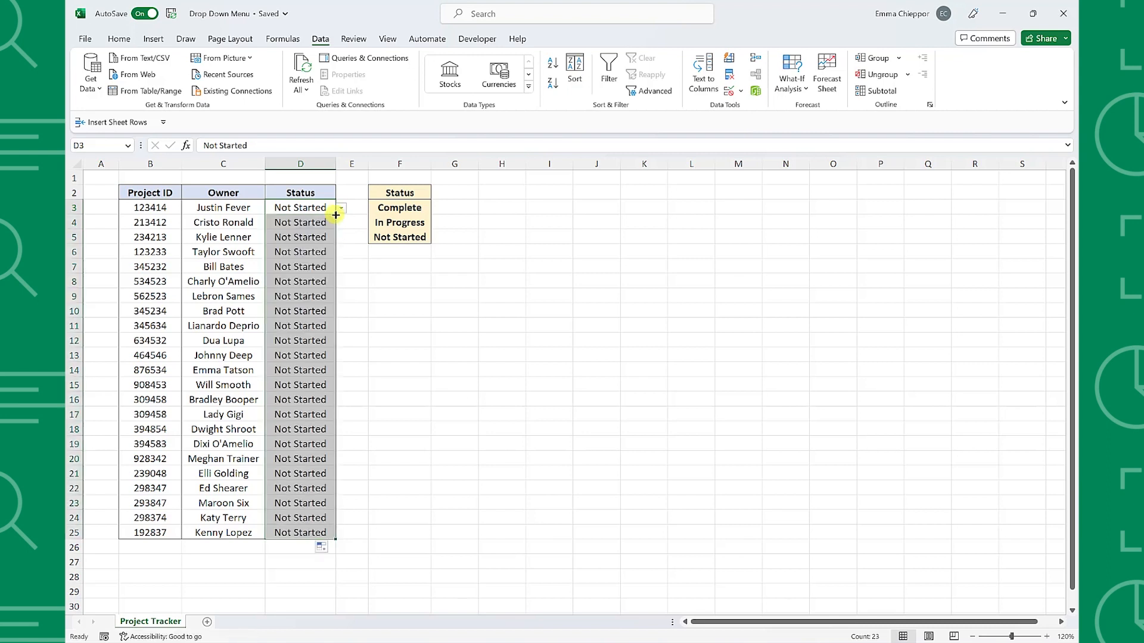
{"action": "left_click", "coordinate": [340, 223]}
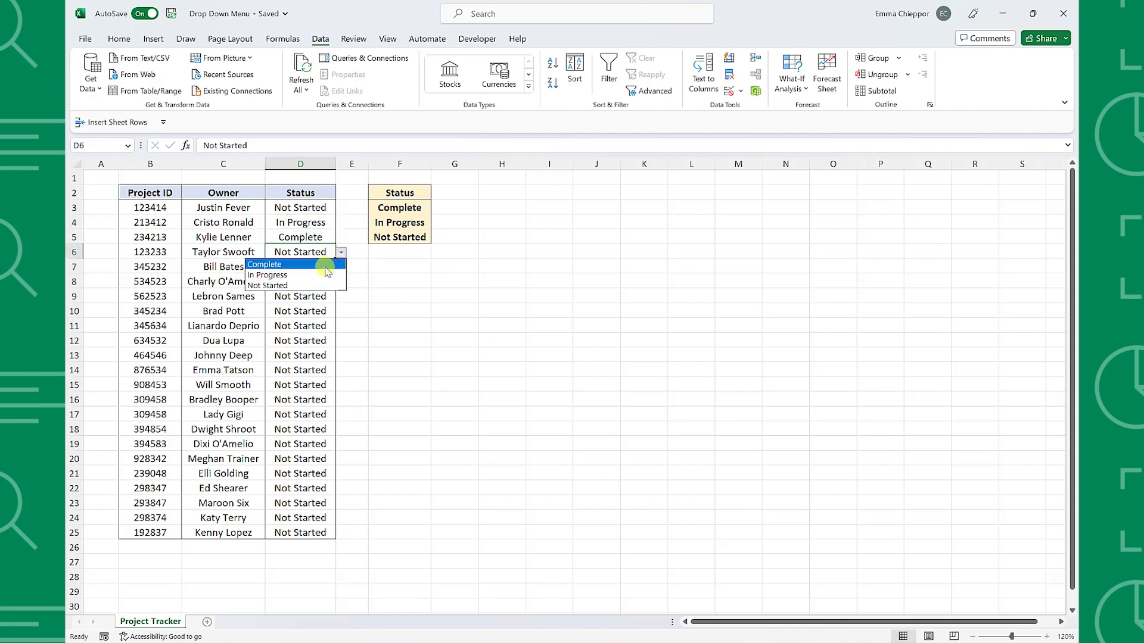
{"action": "left_click", "coordinate": [267, 274]}
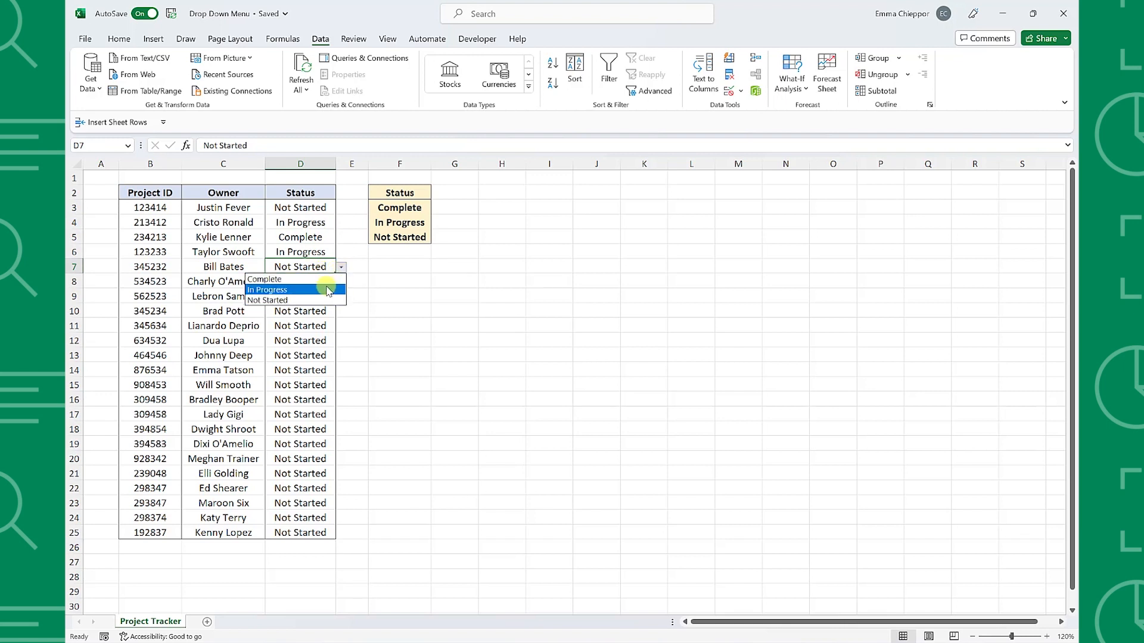
{"action": "left_click", "coordinate": [264, 278]}
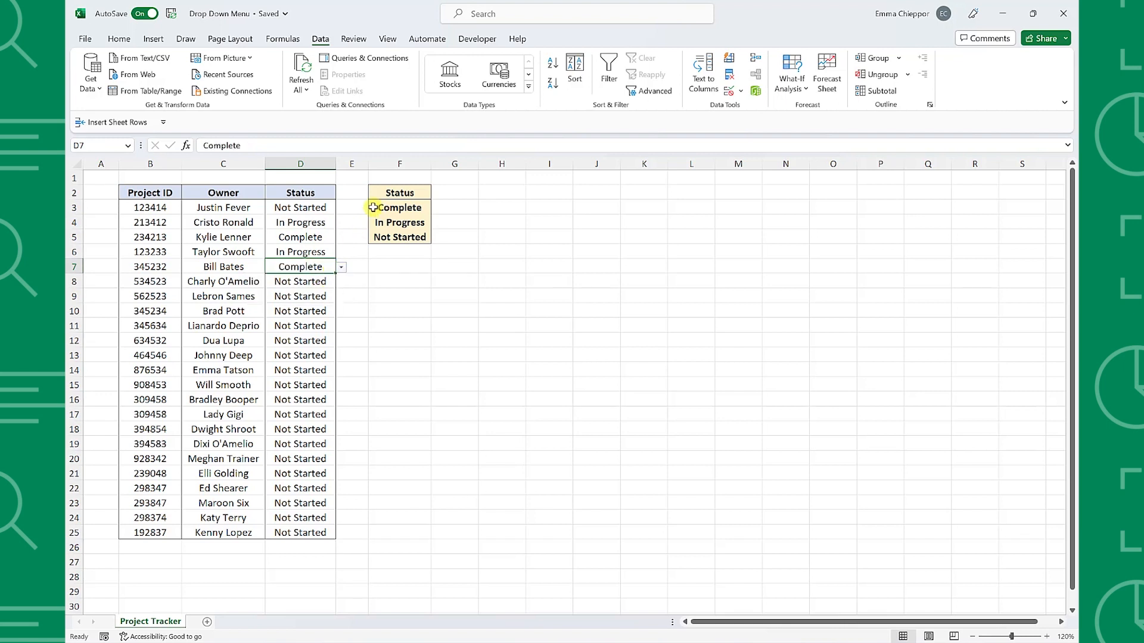
- Remove the status options list and clear the Status entries in D3:D25
{"action": "left_click", "coordinate": [390, 163]}
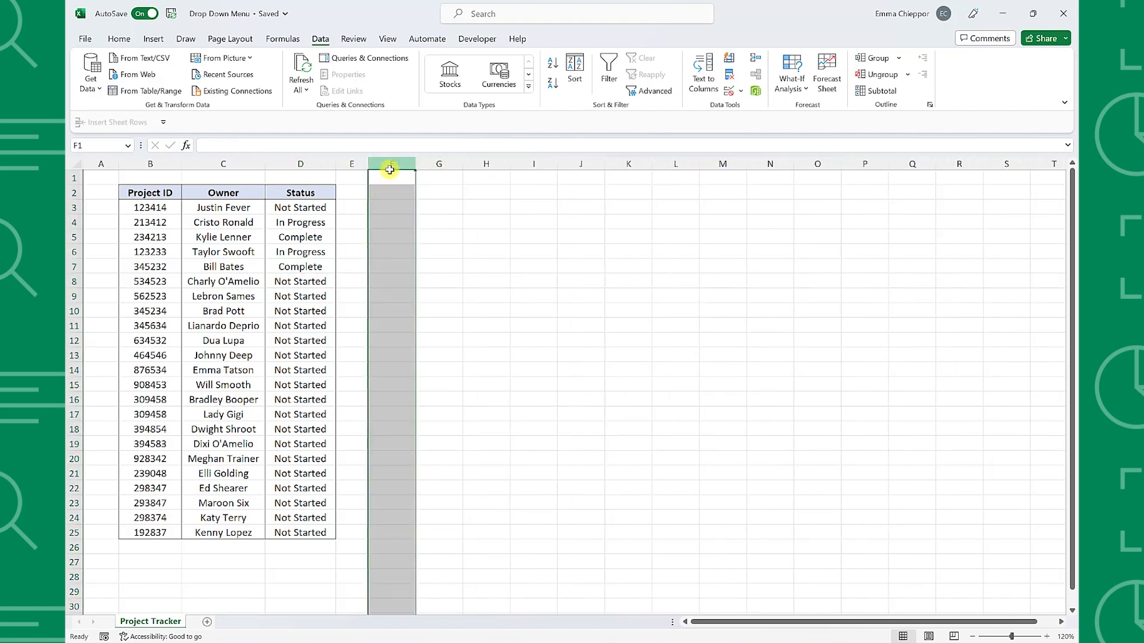
{"action": "left_click", "coordinate": [300, 207]}
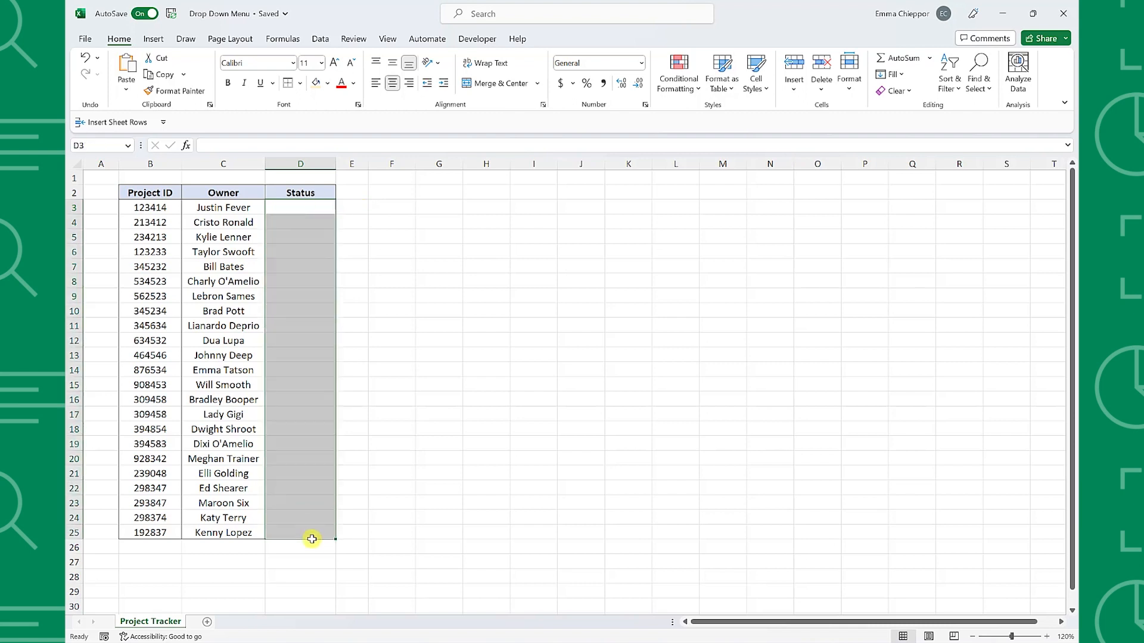
{"action": "mouse_move", "coordinate": [319, 38]}
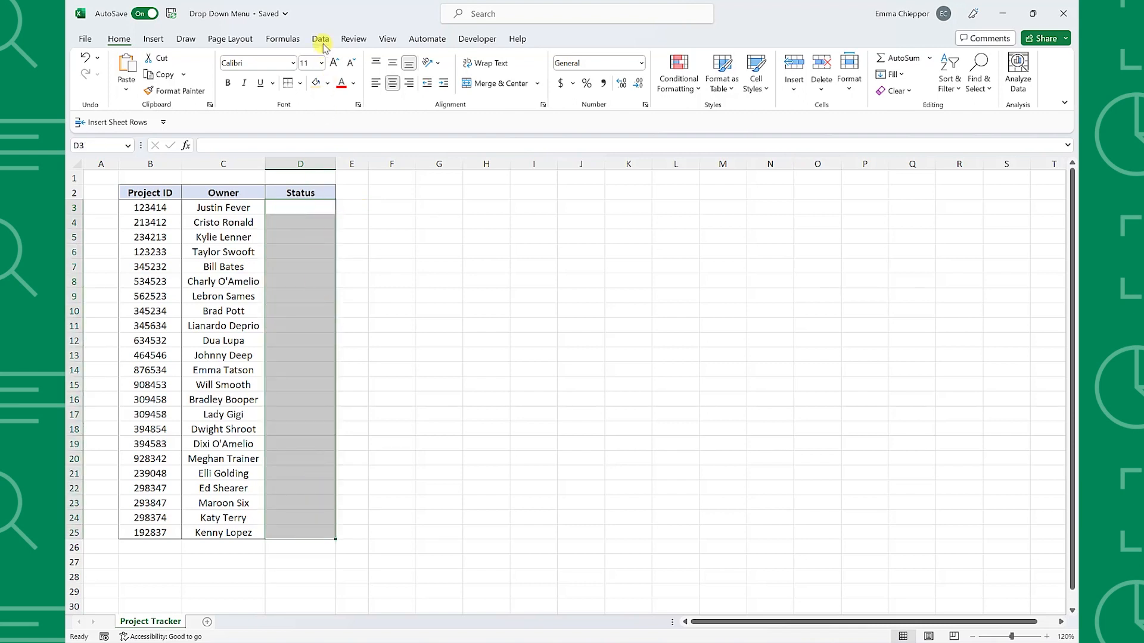
- Validate D3:D25 as a List with typed source 'Complete, In Progress, Not Started'
{"action": "left_click", "coordinate": [319, 38]}
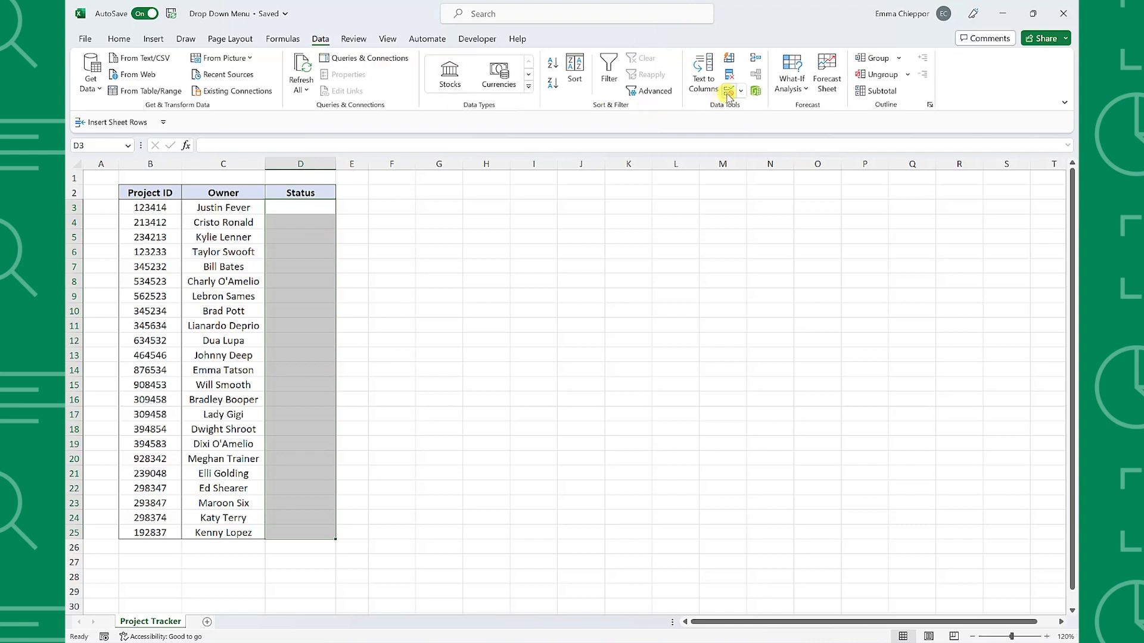
{"action": "left_click", "coordinate": [727, 90]}
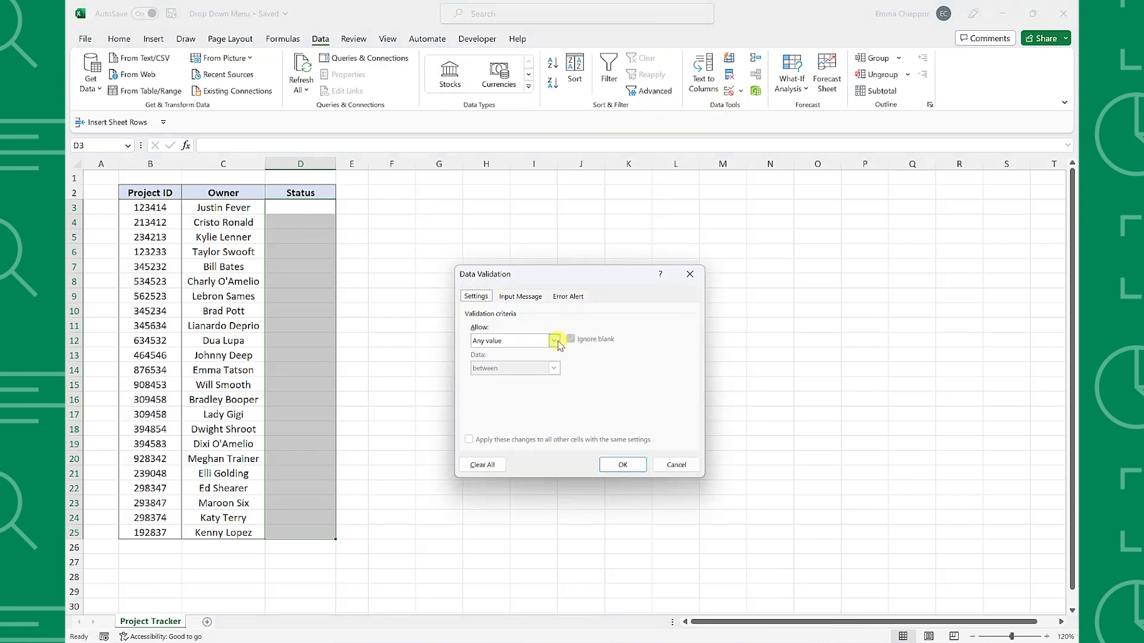
{"action": "left_click", "coordinate": [555, 339]}
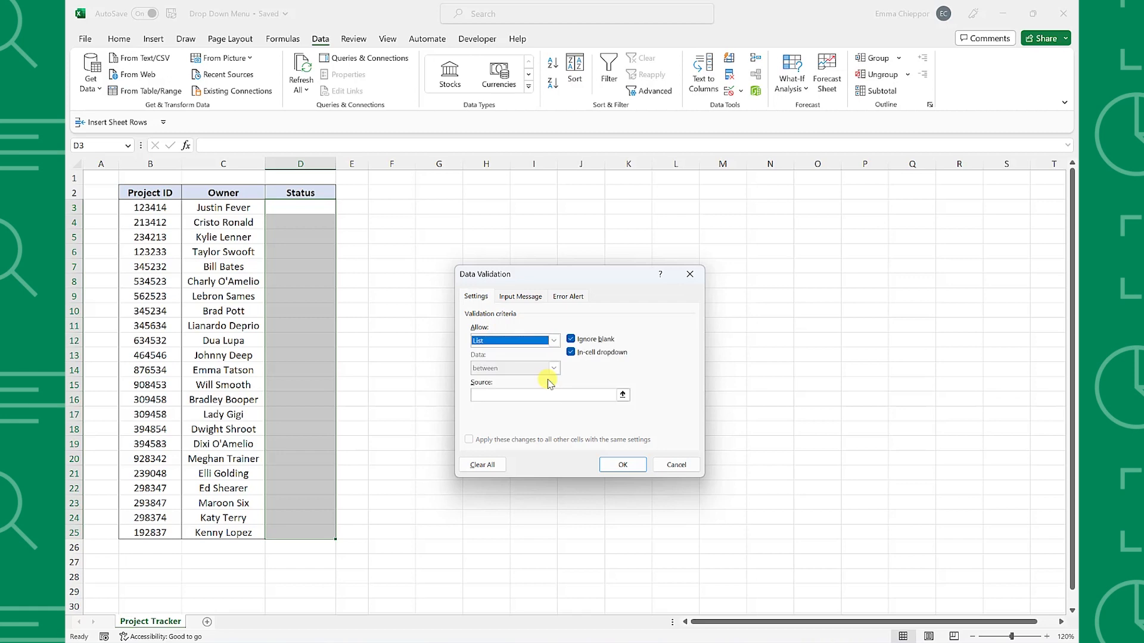
{"action": "left_click", "coordinate": [545, 395]}
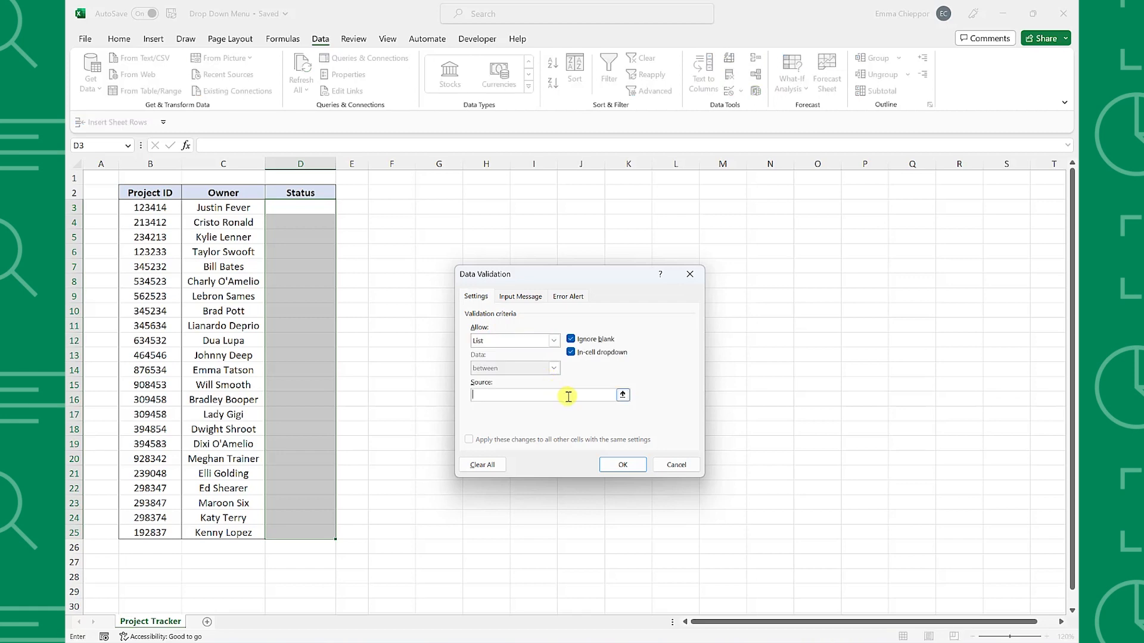
{"action": "type", "text": "Complete, In Progress"}
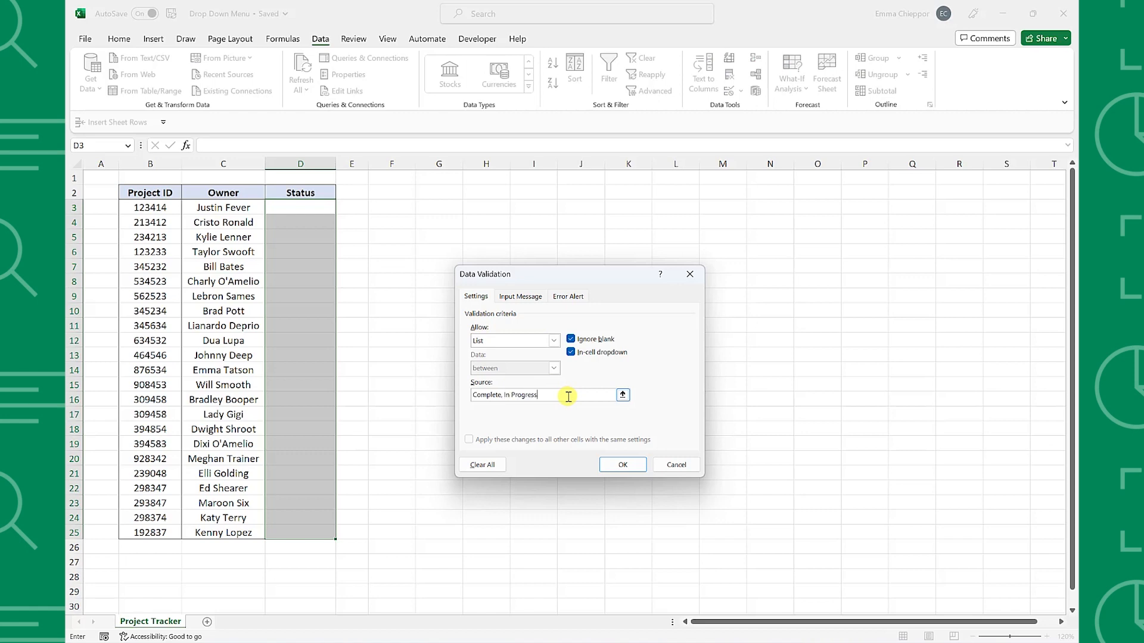
{"action": "type", "text": ", Not Started"}
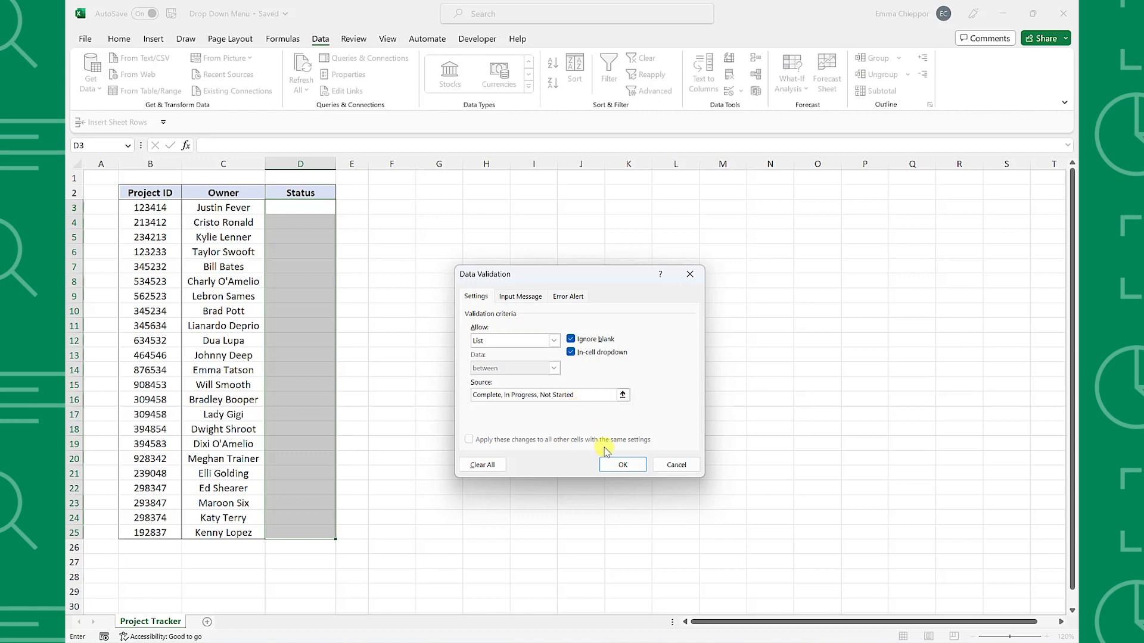
{"action": "left_click", "coordinate": [621, 464]}
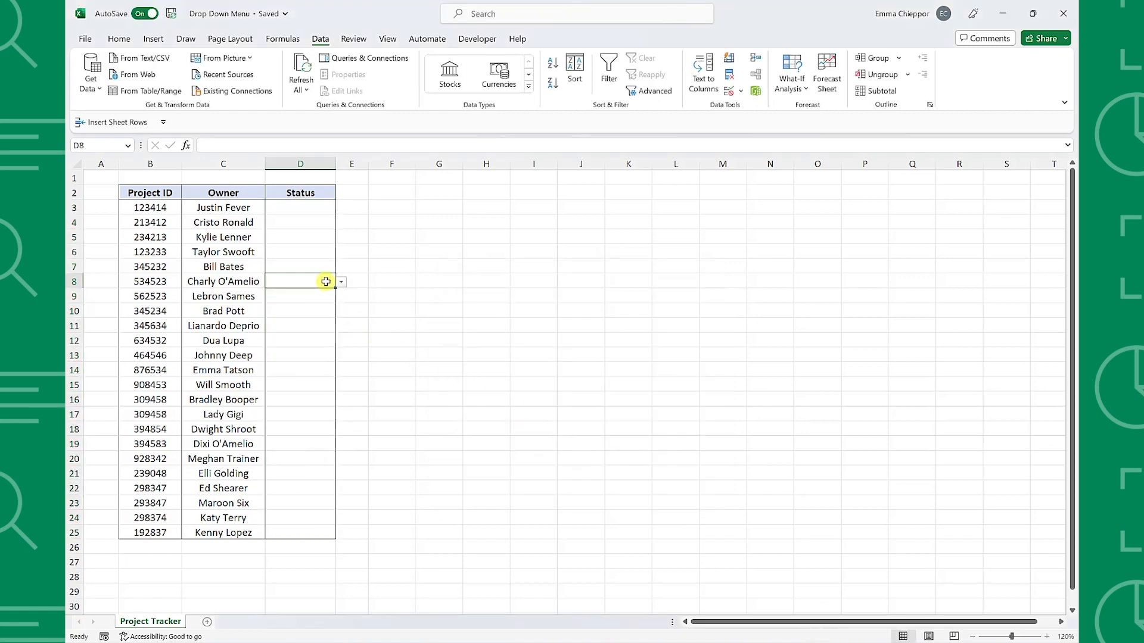
- Check a Status drop-down, then set D3 to In Progress and D4 to Complete
{"action": "left_click", "coordinate": [339, 283]}
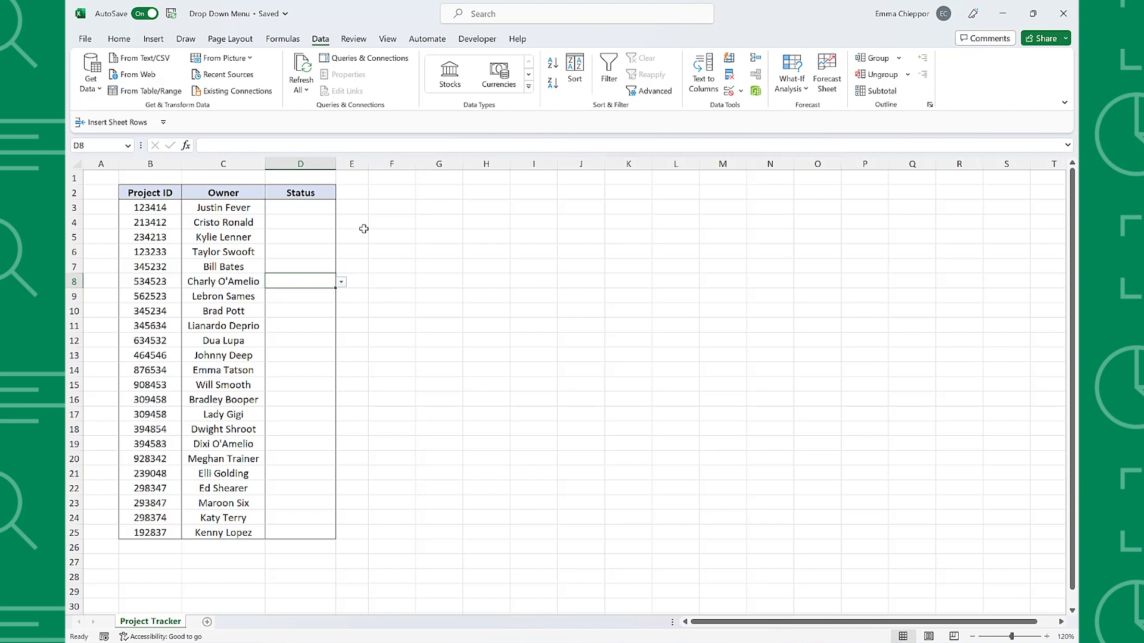
{"action": "left_click", "coordinate": [340, 207]}
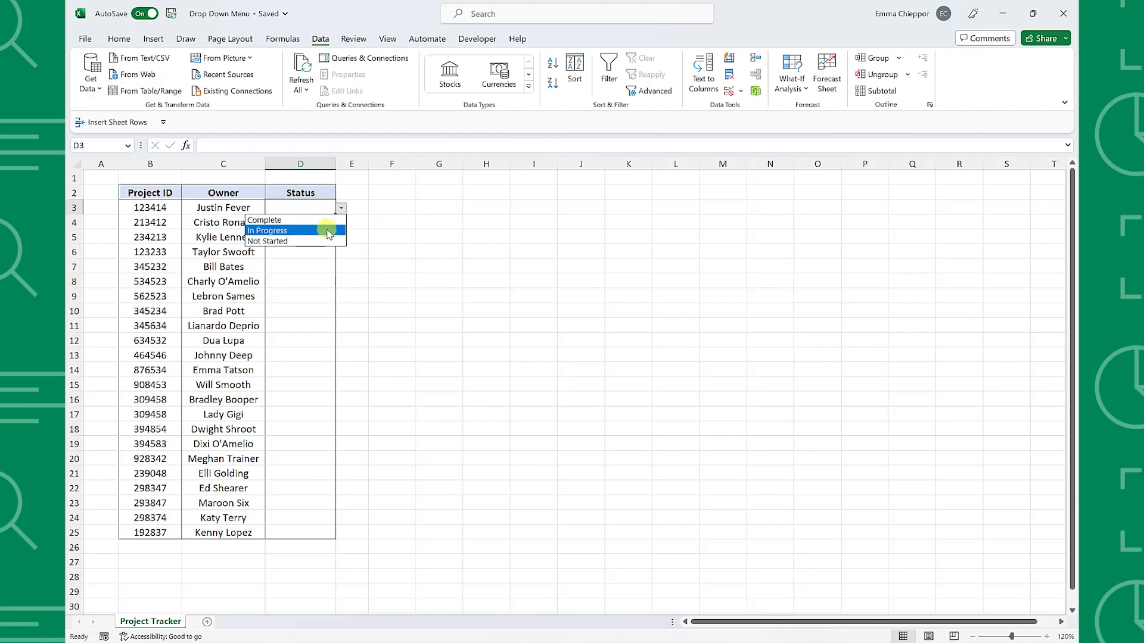
{"action": "left_click", "coordinate": [267, 230]}
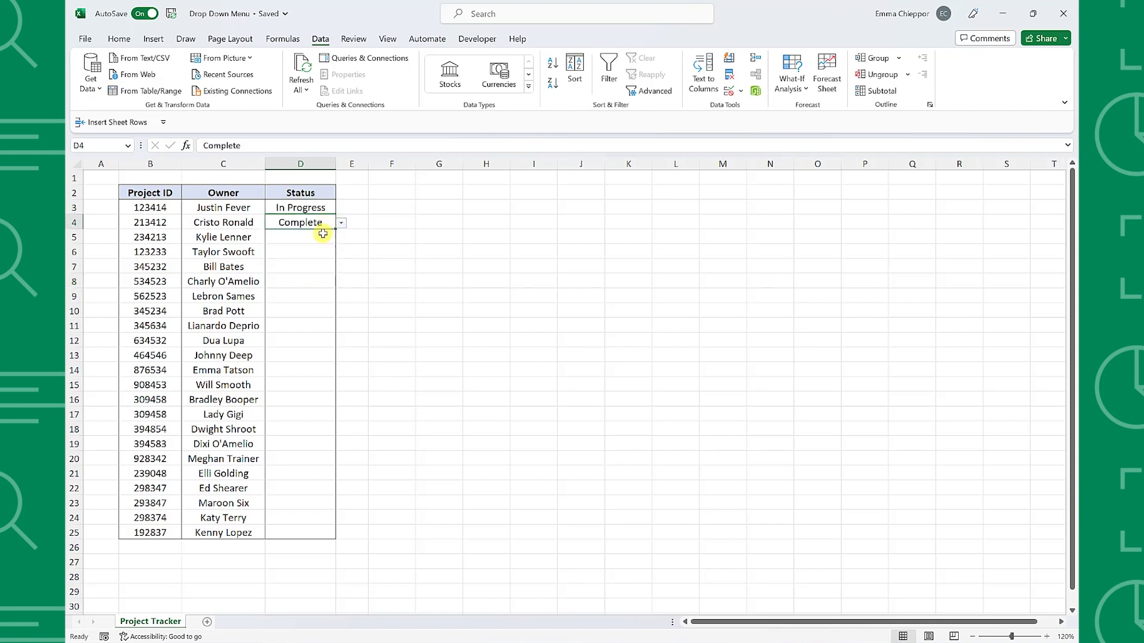
{"action": "left_click", "coordinate": [300, 236]}
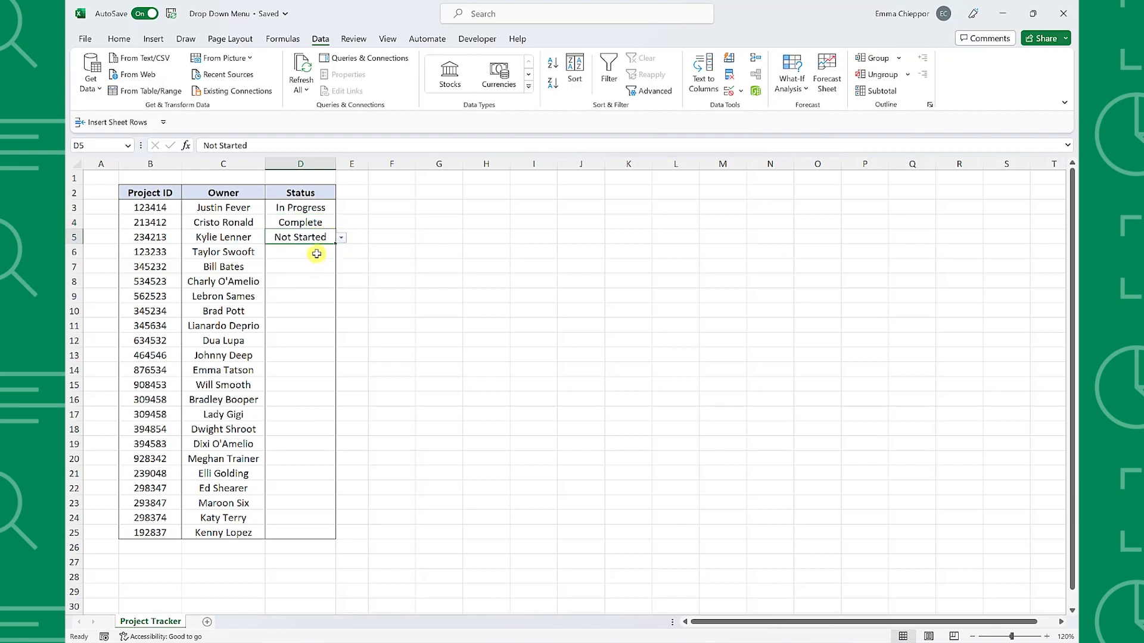
- Set D6 to In Progress and change D5 from Not Started to In Progress
{"action": "left_click", "coordinate": [301, 252]}
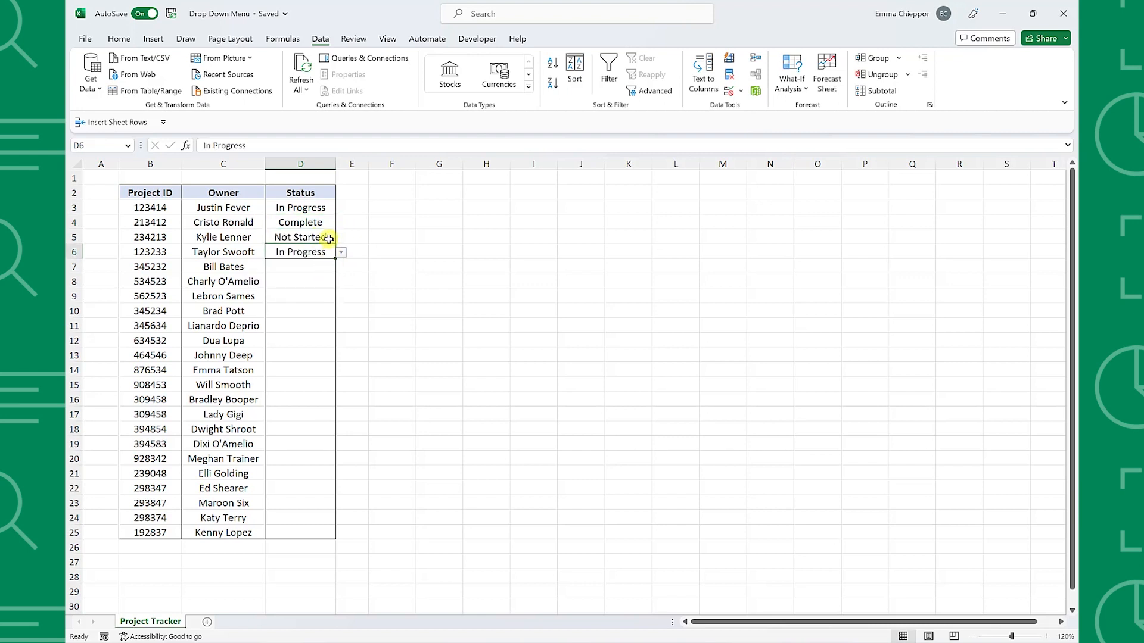
{"action": "left_click", "coordinate": [341, 237]}
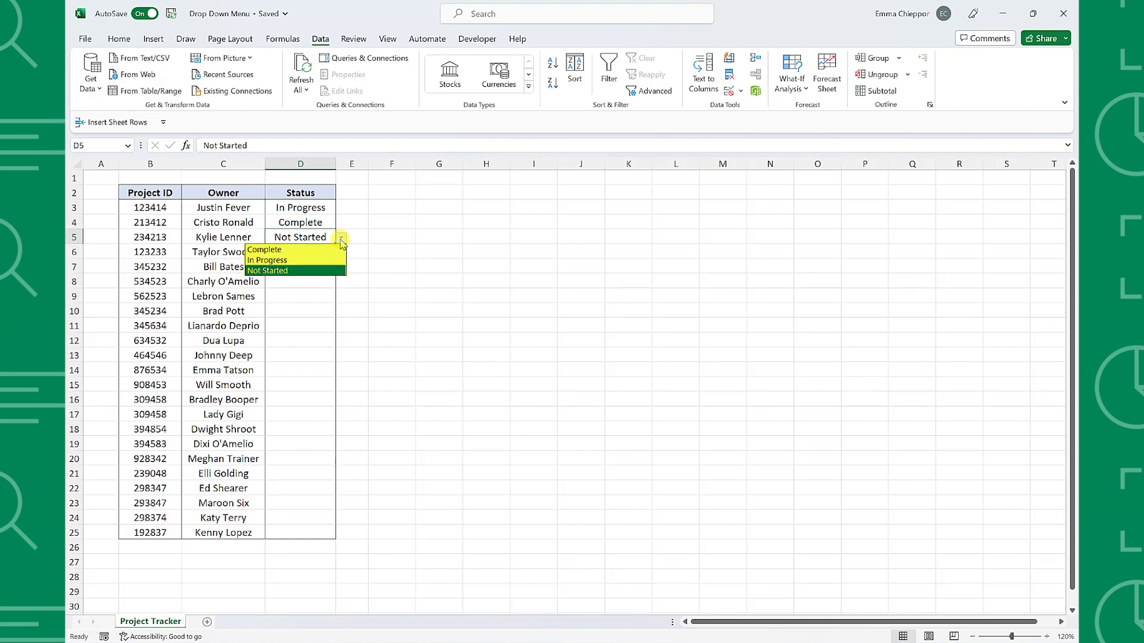
{"action": "left_click", "coordinate": [265, 261]}
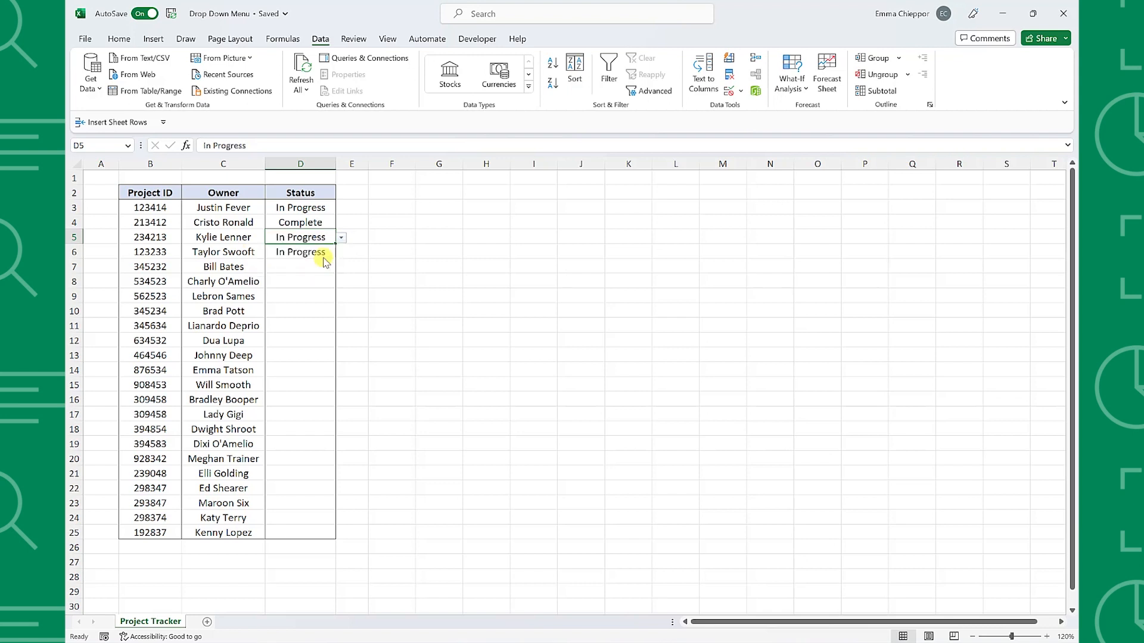